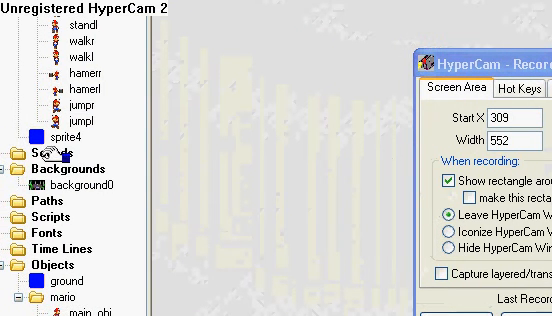
# Create sound0 from the Sounds group's context menu and start loading its audio file
pyautogui.rightClick(30, 153)
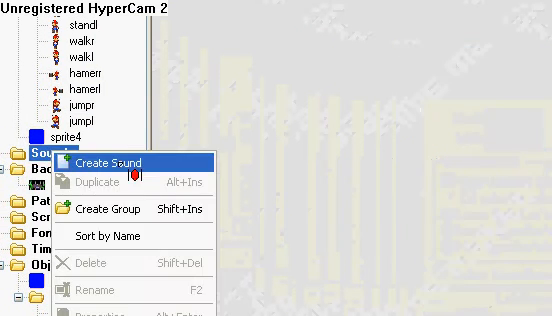
pyautogui.click(116, 162)
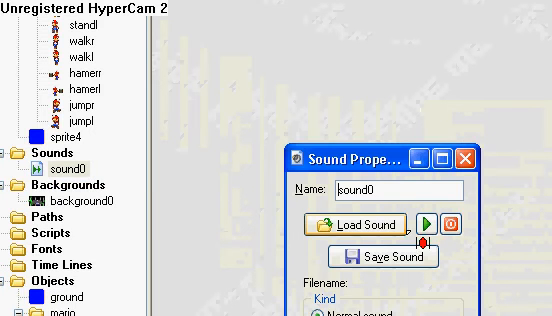
pyautogui.click(364, 223)
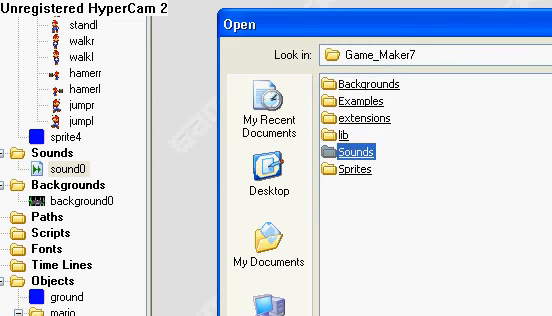
# Enter the Sounds folder of the Game Maker installation in the Open dialog
pyautogui.doubleClick(355, 151)
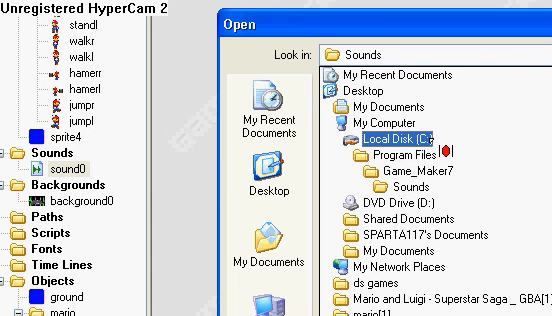
# Return to the Sounds folder's file listing and select the jump sound file
pyautogui.doubleClick(408, 131)
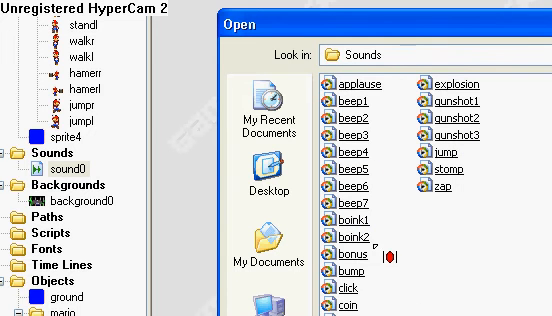
pyautogui.click(352, 258)
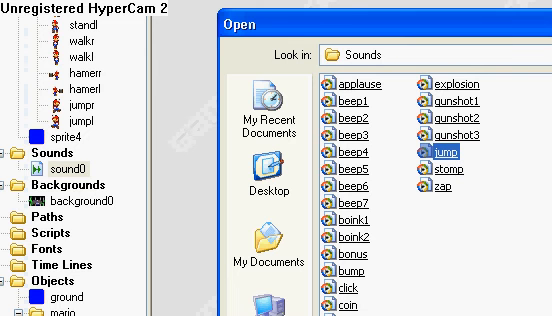
# Load the jump file into sound0, closing the file browser
pyautogui.doubleClick(446, 156)
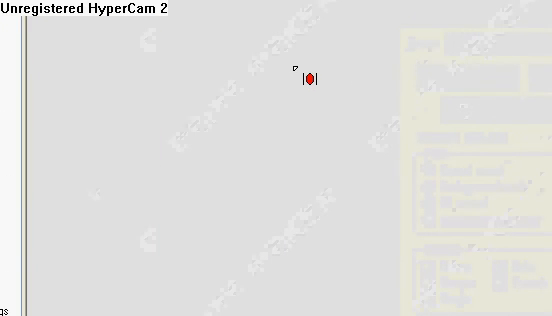
pyautogui.moveTo(20, 186)
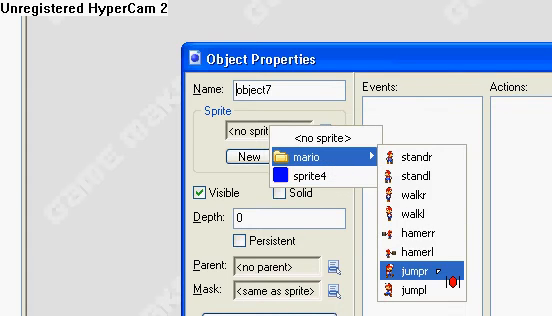
# Assign the jumpr Mario sprite to the new object
pyautogui.click(417, 269)
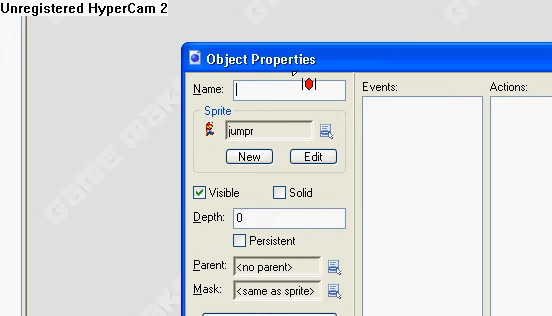
pyautogui.write('jum')
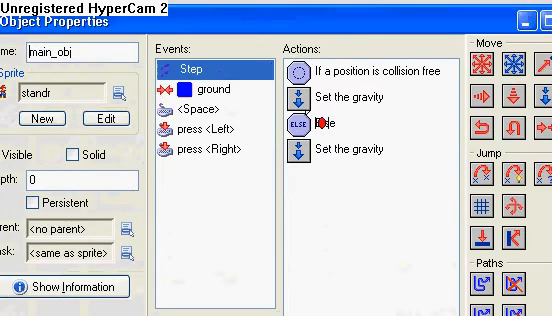
# Set Step actions: free check at relative 0,1 for solids, gravity 270/0.5, else 0
pyautogui.doubleClick(323, 77)
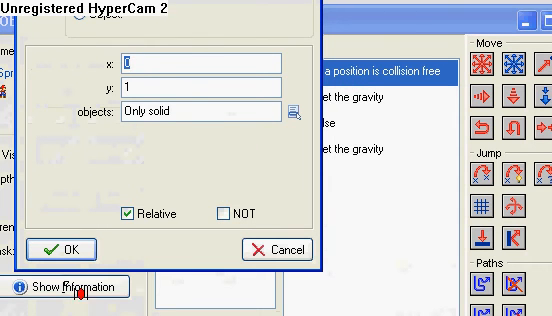
pyautogui.click(70, 248)
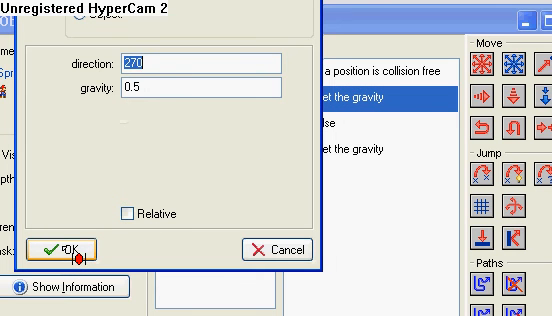
pyautogui.click(63, 248)
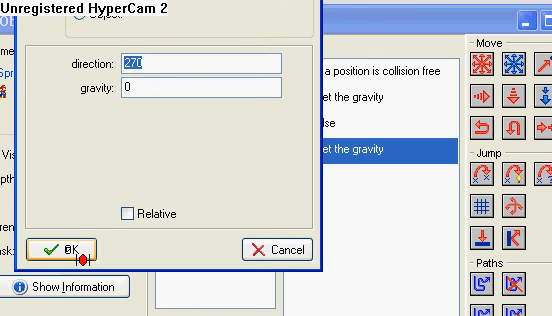
pyautogui.click(66, 249)
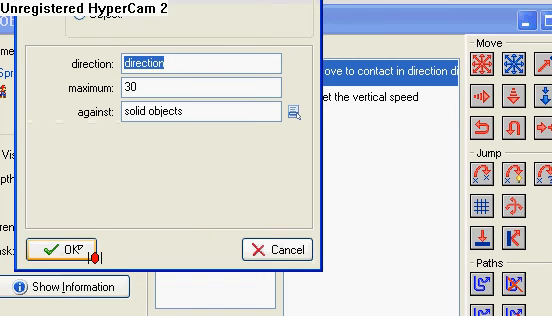
# Set ground collision Move to Contact: direction 'direction', maximum 30, solid objects
pyautogui.click(68, 249)
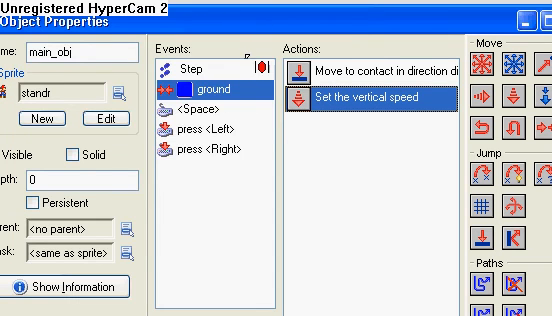
# In the <Space> event, set Change Sprite to jumpr, subimage 0, speed 3
pyautogui.click(218, 95)
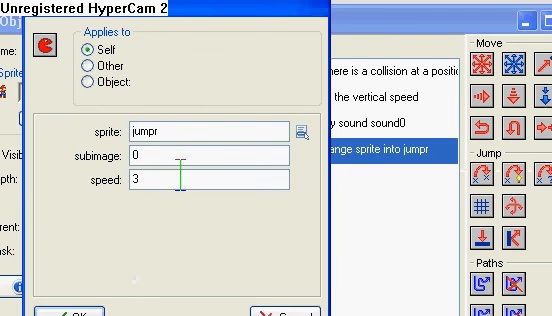
pyautogui.click(75, 312)
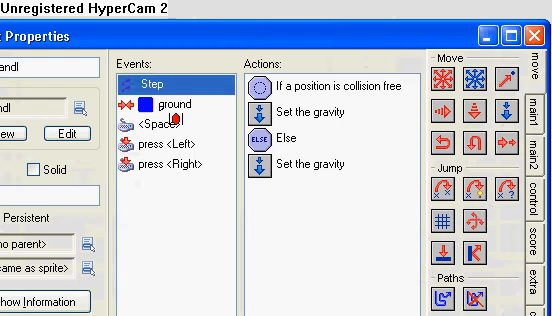
# Inspect the left-facing object's ground collision event actions
pyautogui.click(166, 117)
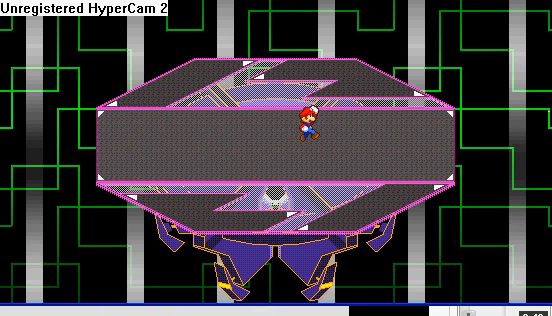
# Make Mario jump high above the platform in the running game
pyautogui.press('up')
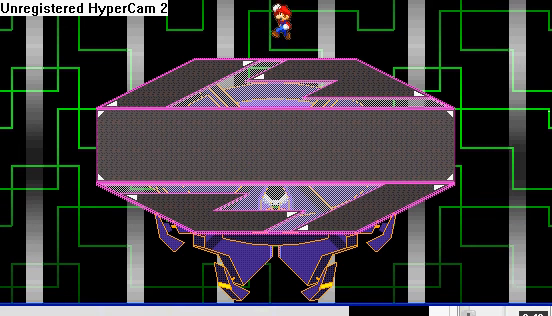